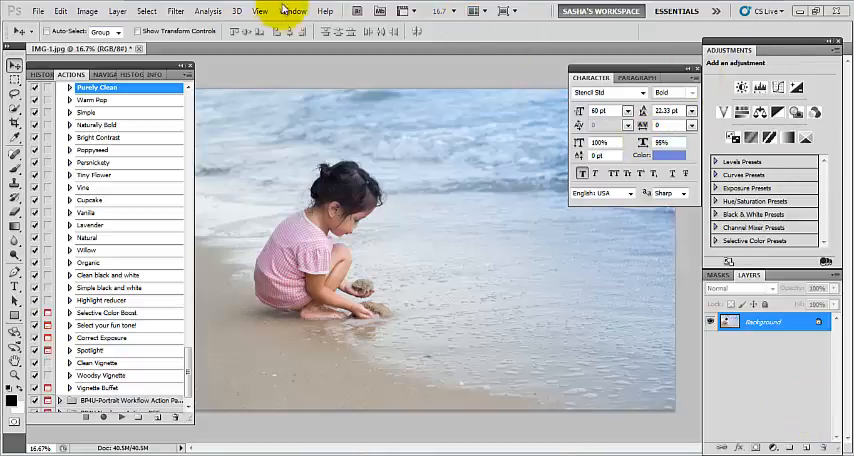
- Bring up the Character panel for type settings via the panel list
click(290, 12)
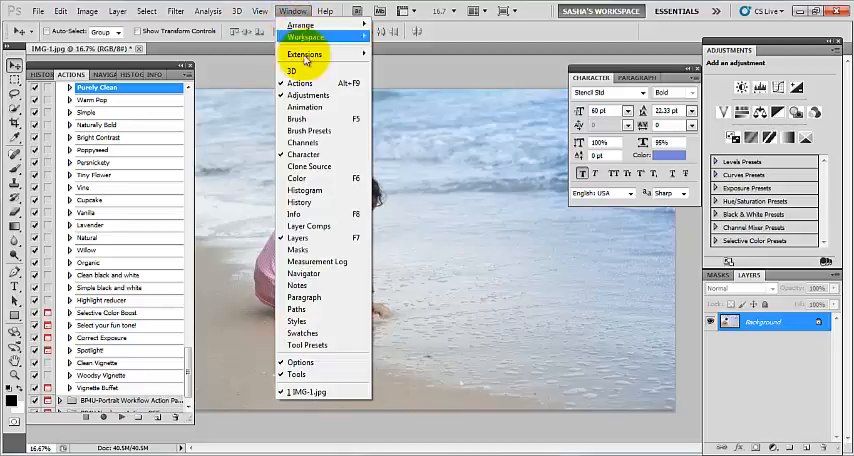
mouse_move(300, 154)
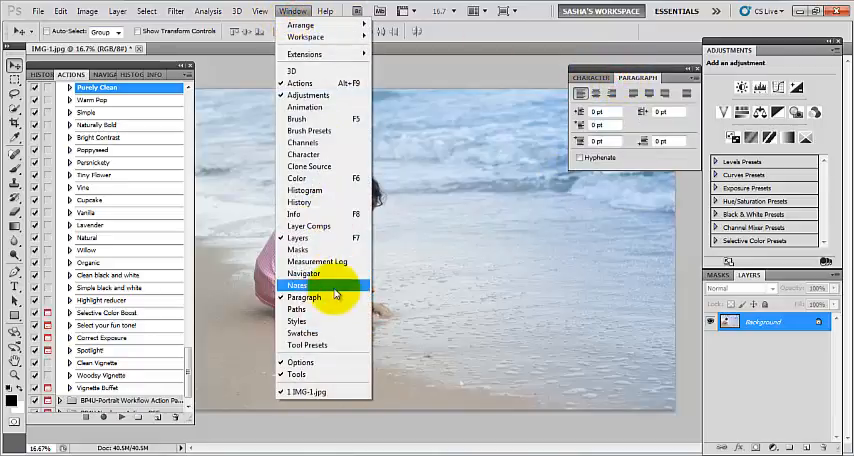
click(304, 296)
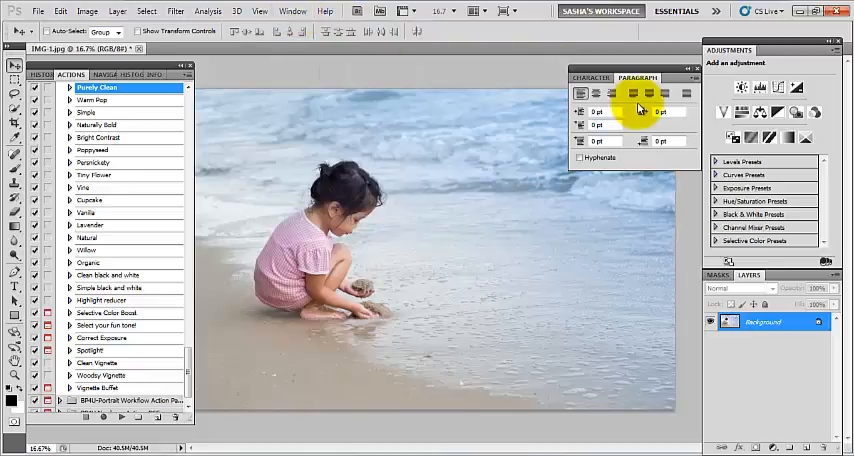
click(592, 78)
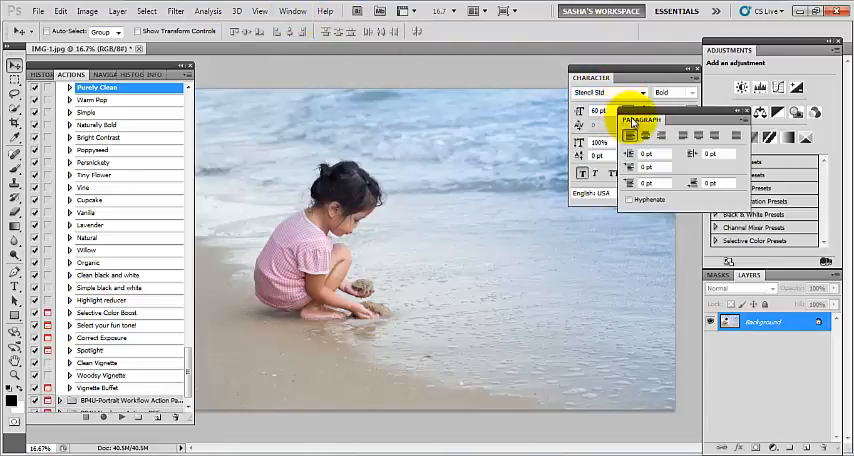
click(640, 78)
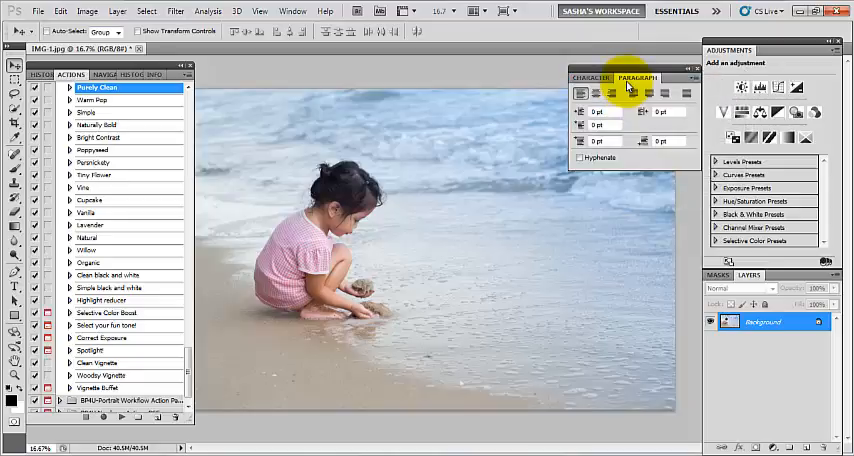
click(590, 78)
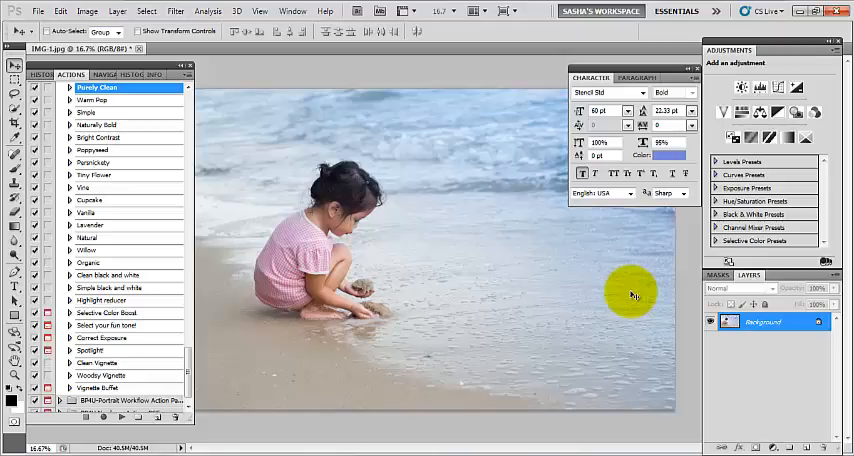
mouse_move(392, 248)
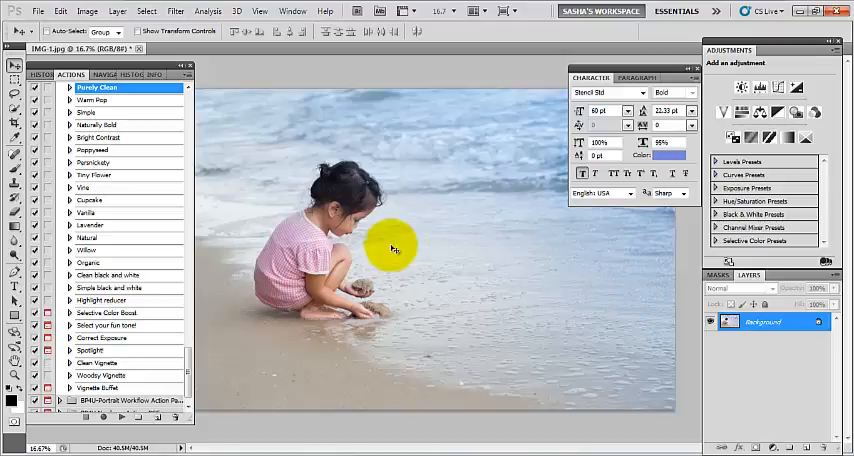
mouse_move(148, 136)
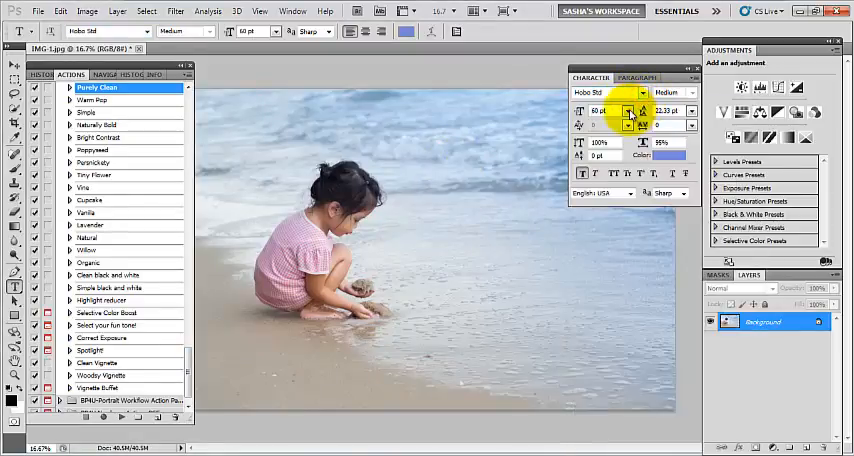
- Set a larger text size, letter and line spacing, English USA language and anti-aliasing
click(628, 110)
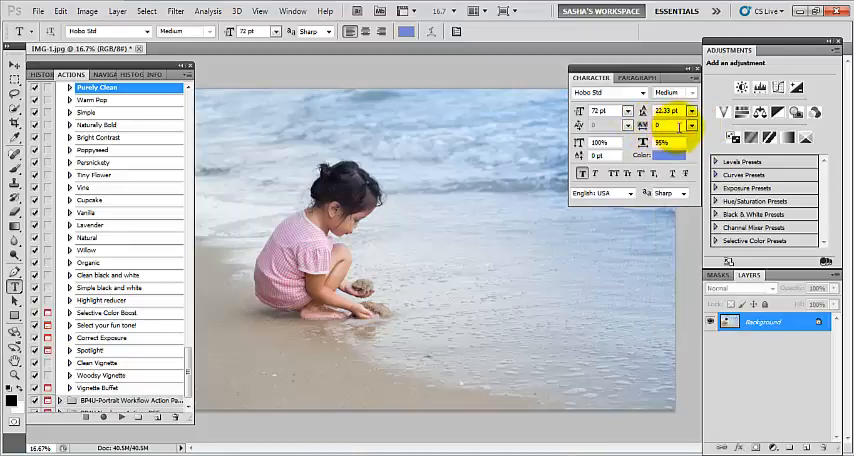
click(692, 124)
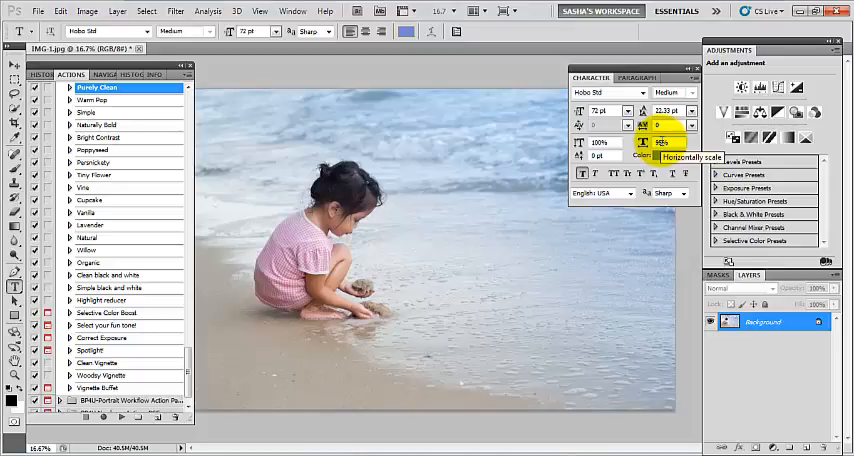
mouse_move(690, 160)
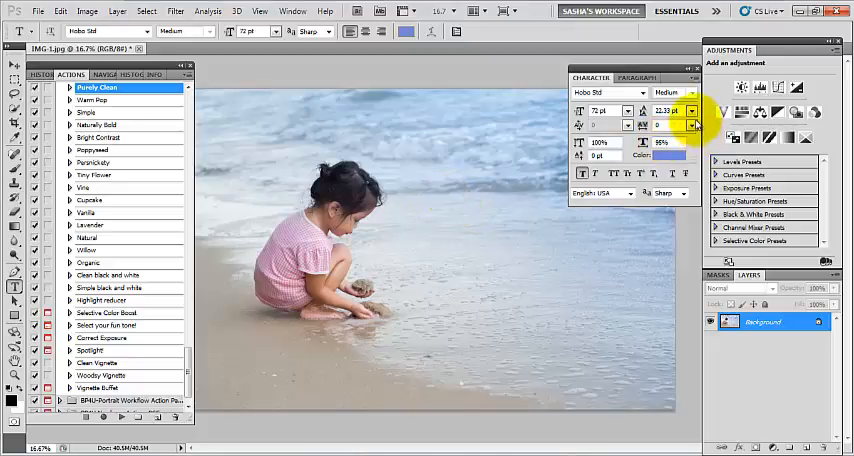
click(690, 124)
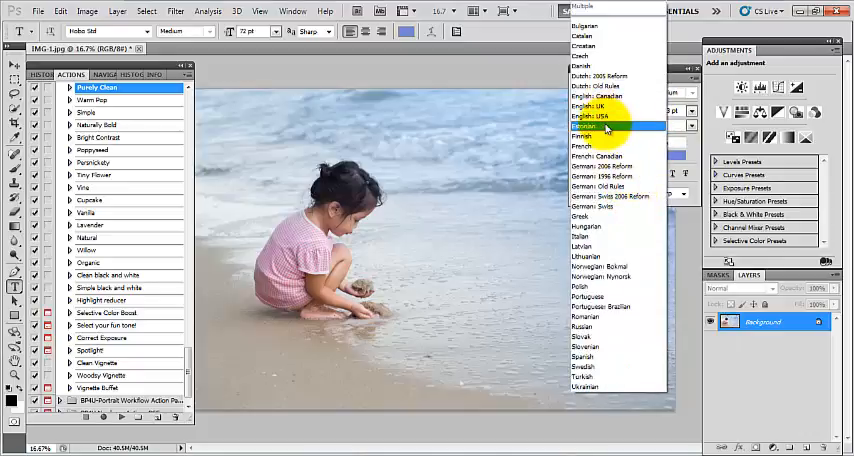
click(604, 116)
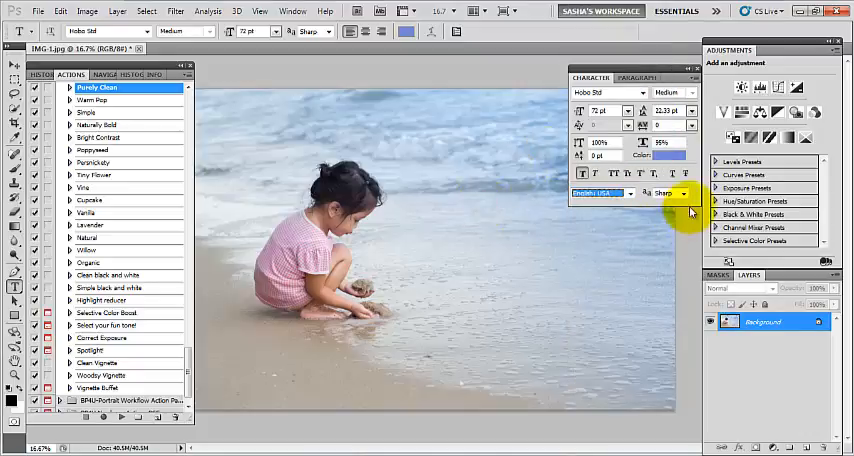
click(680, 194)
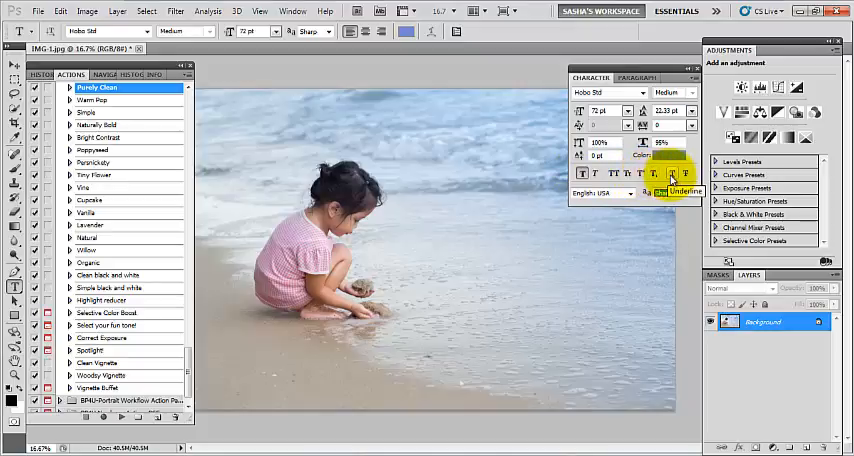
mouse_move(638, 174)
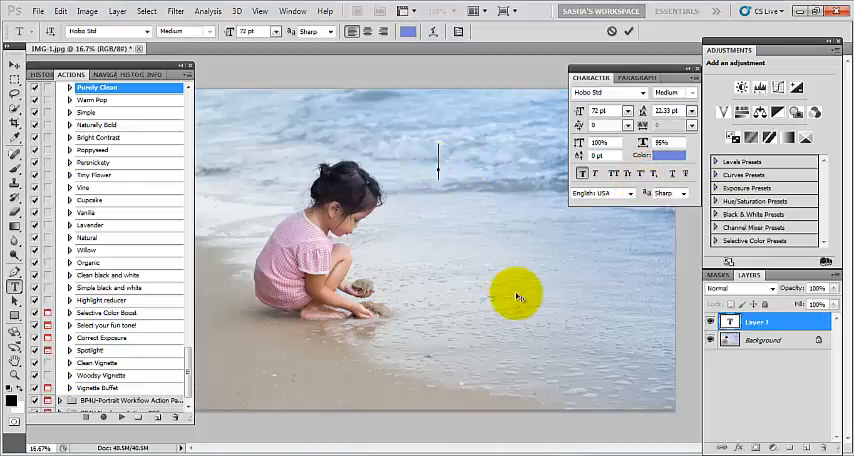
- Write 'Memories' as a blue text layer above the child and move the Character panel aside
text(Memo)
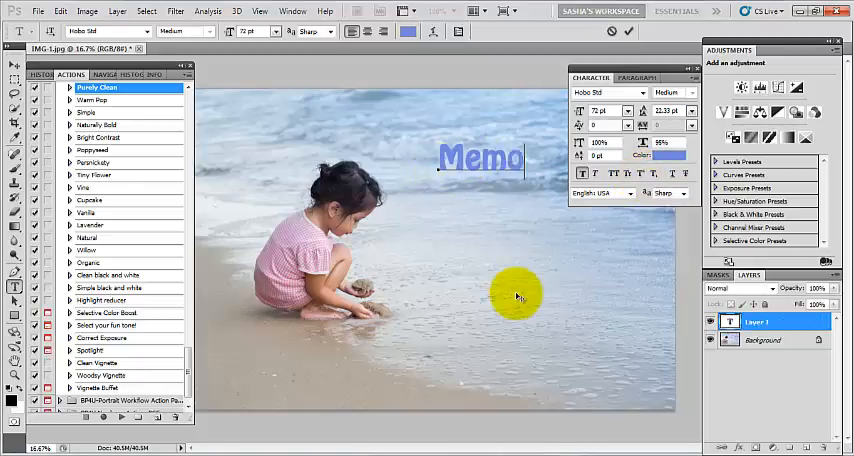
text(ries)
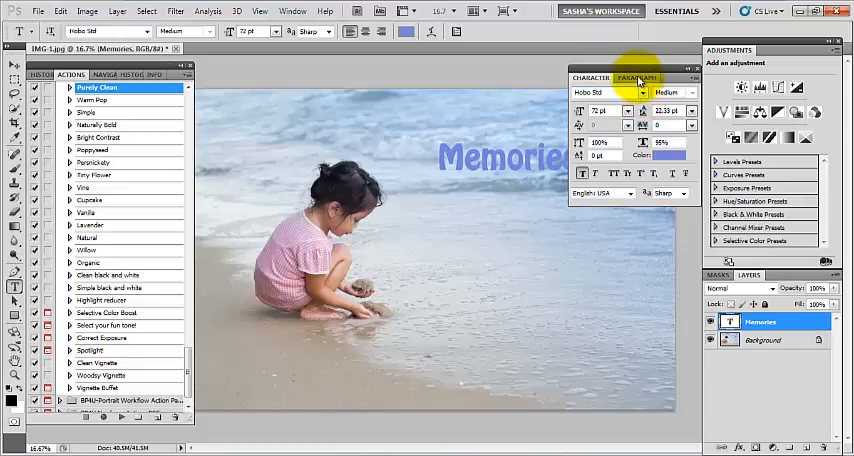
click(638, 76)
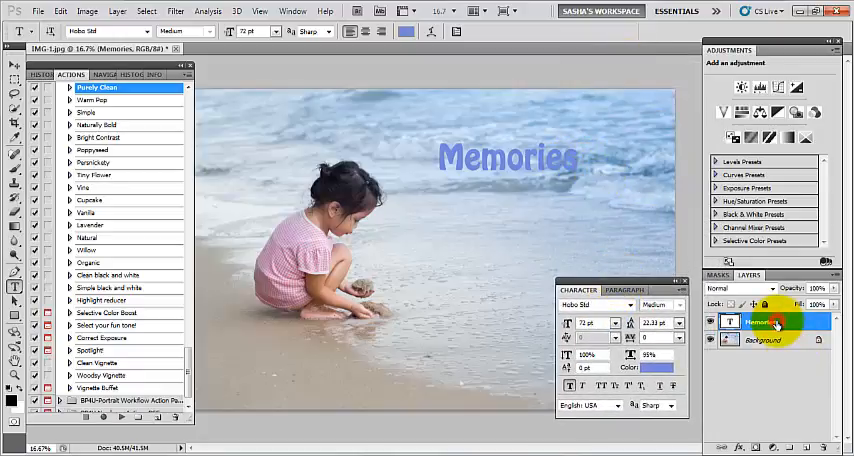
- Give the Memories layer Drop Shadow, Outer Glow and Bevel and Emboss layer styles
double_click(756, 320)
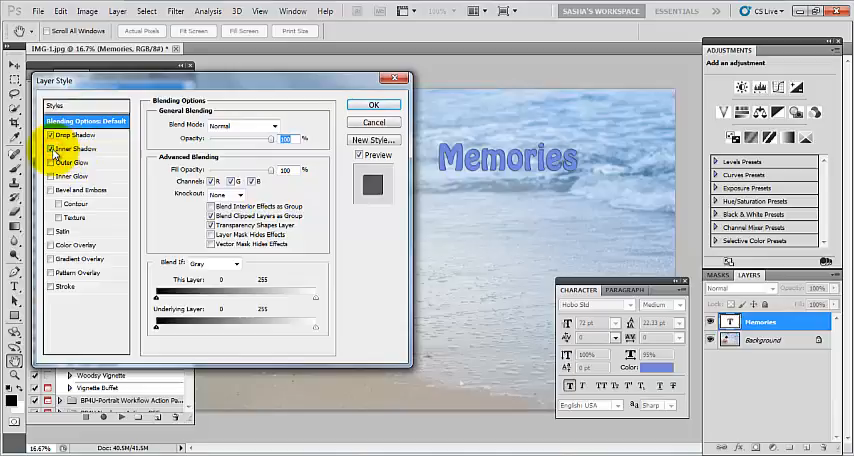
mouse_move(52, 162)
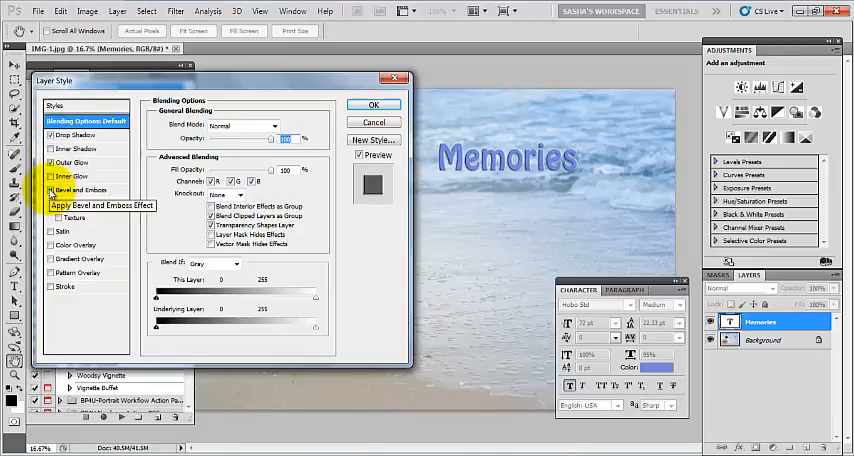
click(54, 188)
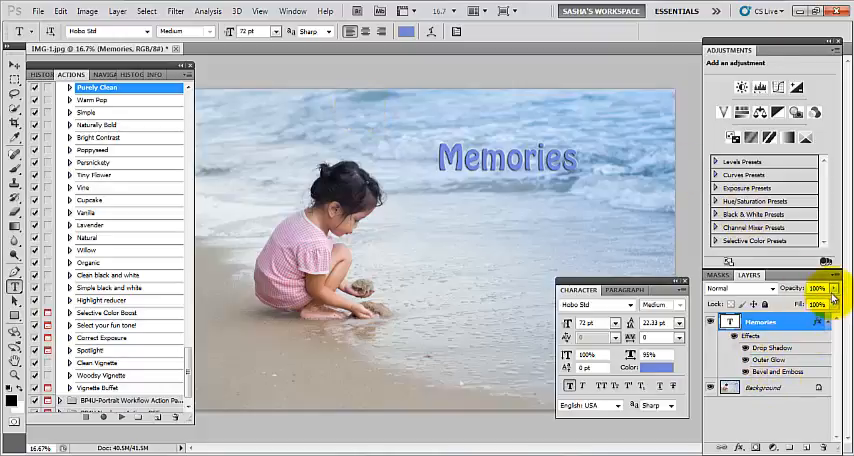
mouse_move(830, 288)
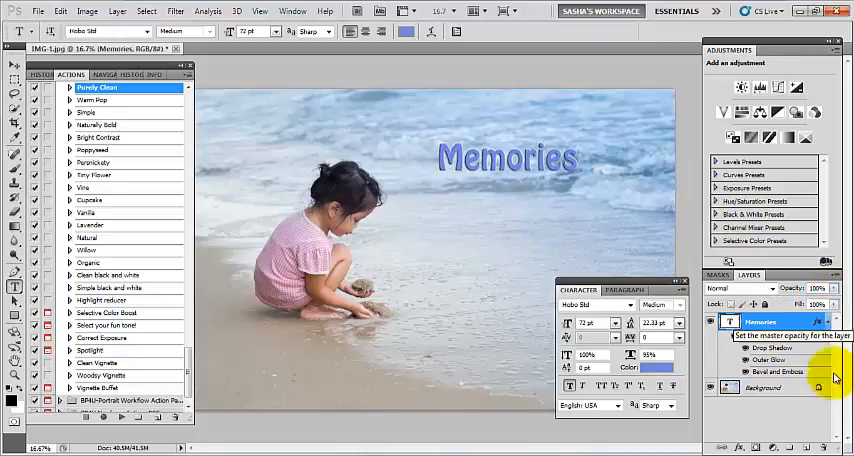
- Add a Warming Filter (85) photo filter adjustment above Background and tune its density
click(762, 388)
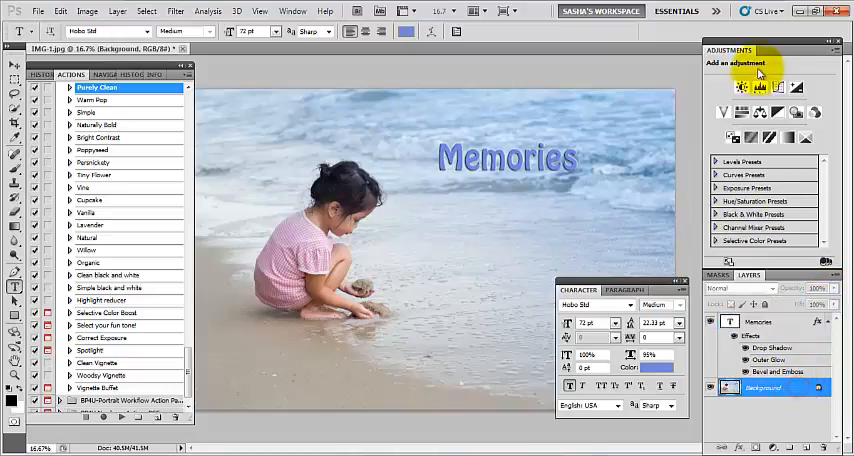
click(742, 86)
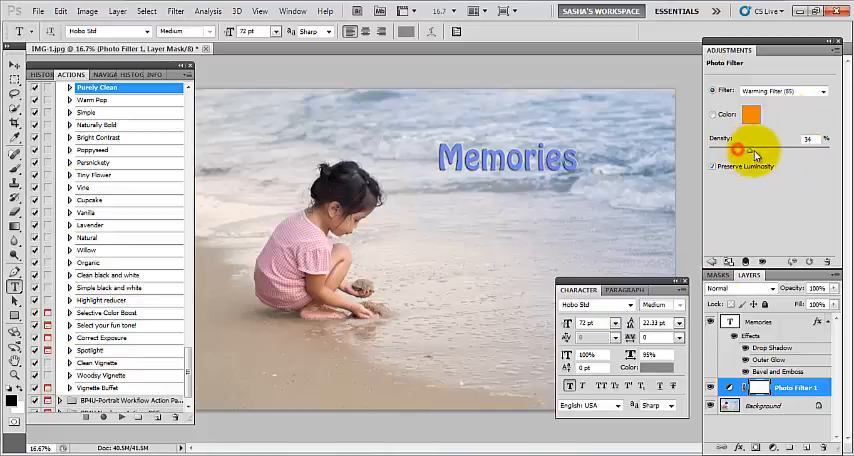
drag(744, 152, 760, 152)
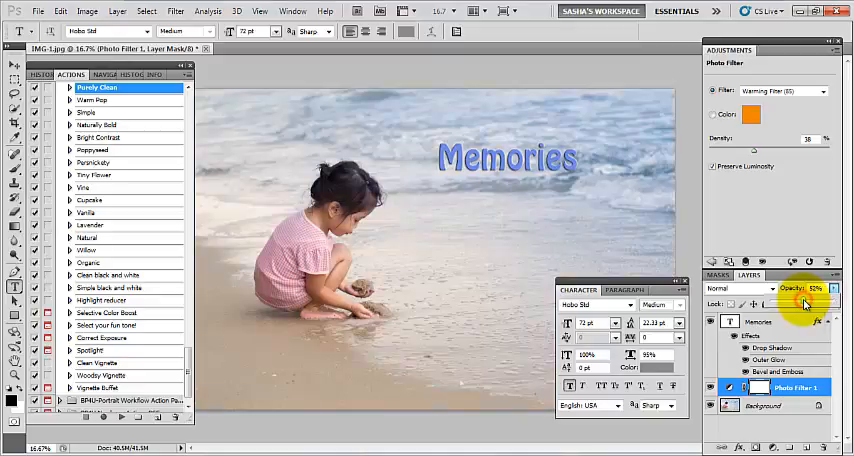
click(806, 288)
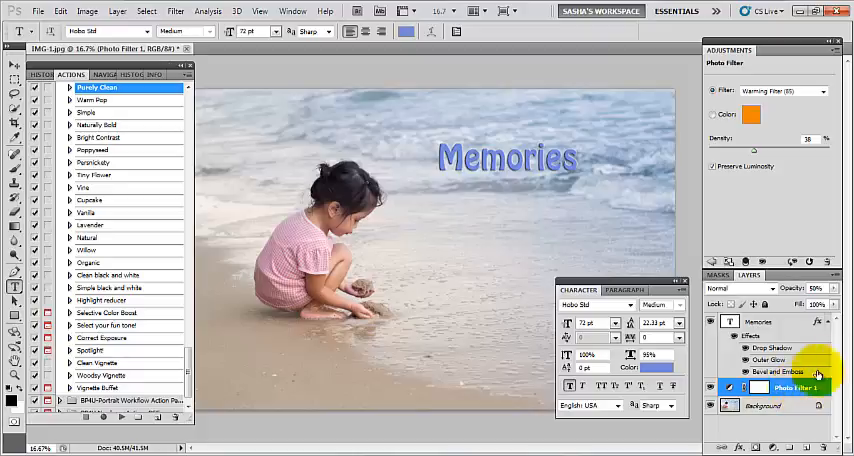
- Lower the Memories layer's Fill so only its embossed grey styles remain visible
click(760, 320)
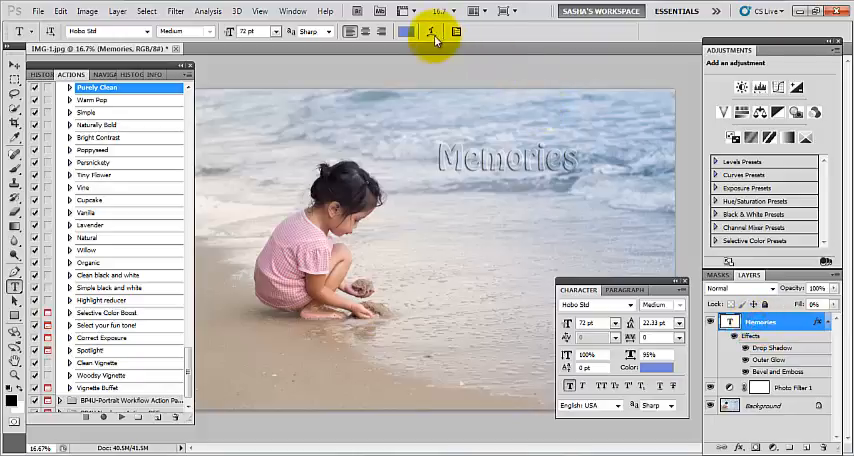
- In Warp Text, preview Arc, Arc Lower, Arc Upper, Arch, Bulge, Shell Lower and Flag styles
click(432, 32)
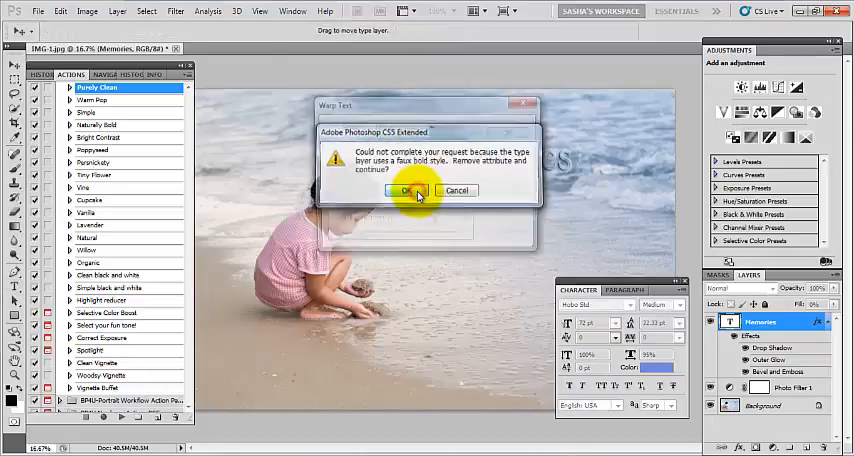
click(406, 190)
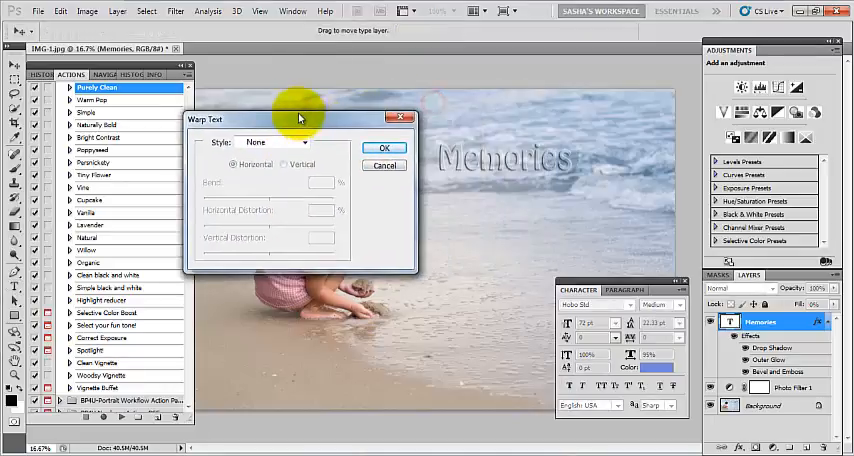
click(290, 132)
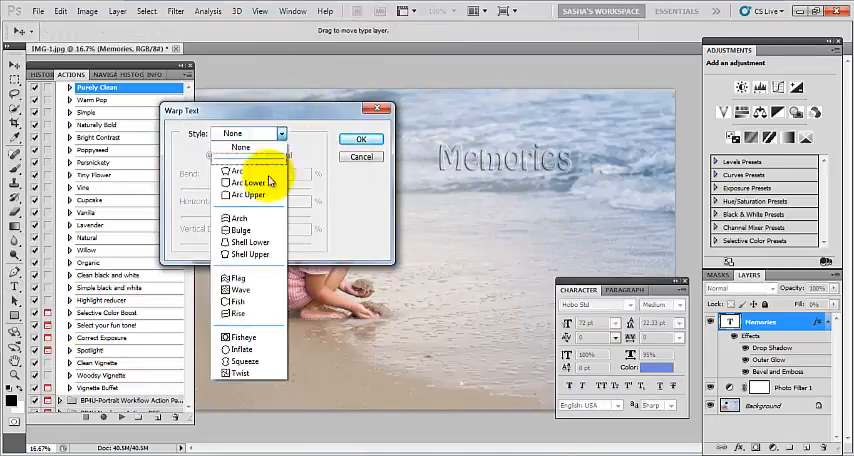
click(236, 172)
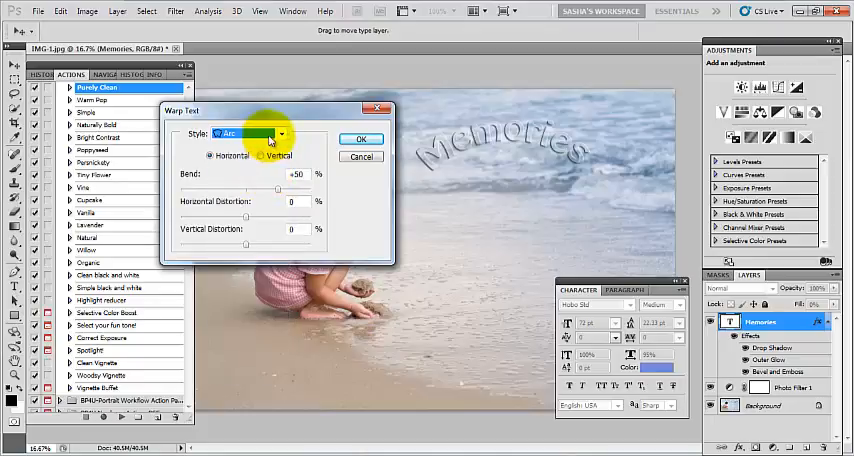
click(248, 132)
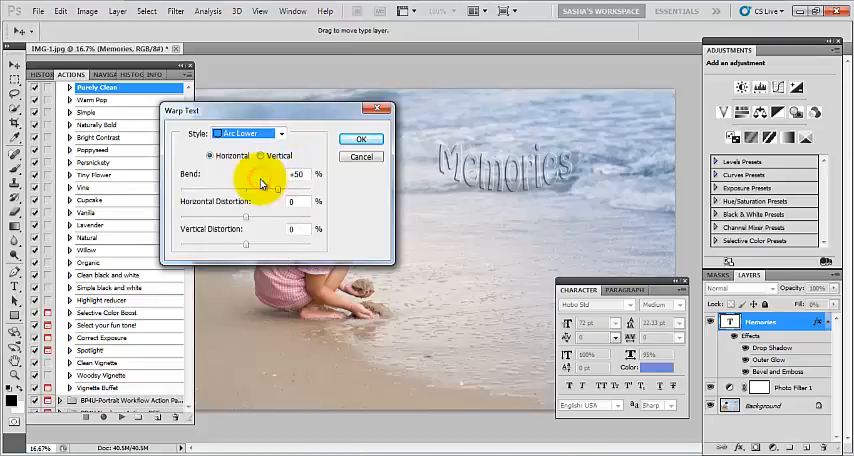
click(288, 132)
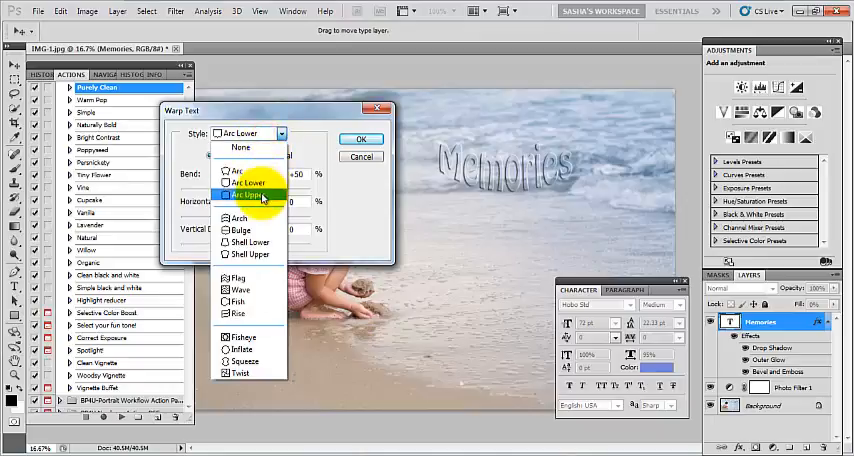
click(248, 192)
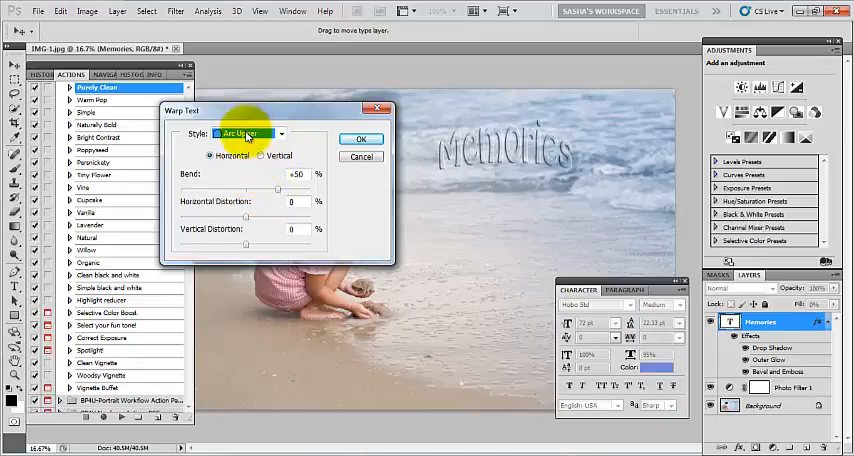
click(246, 134)
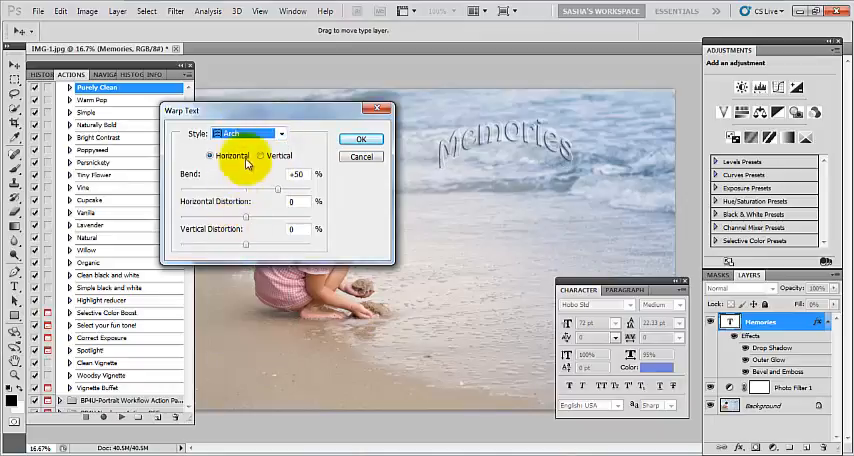
click(248, 134)
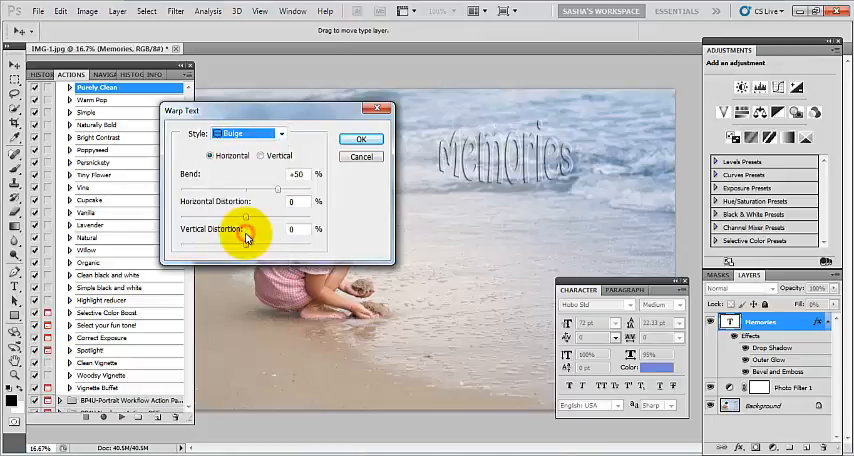
click(250, 132)
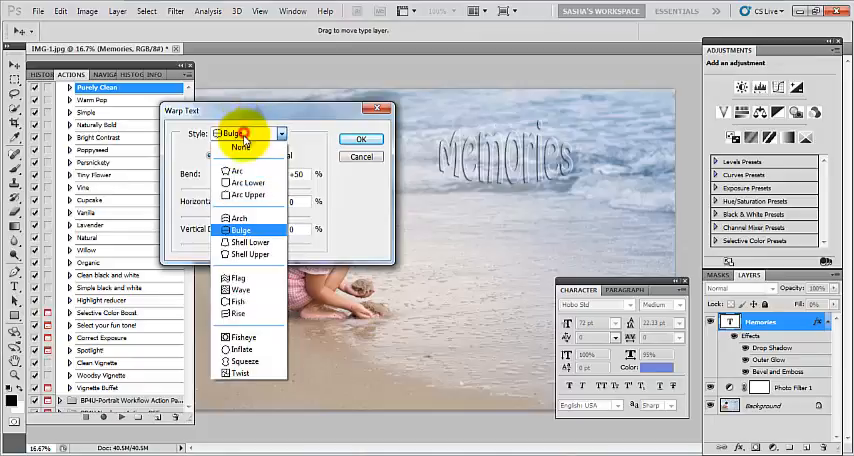
click(254, 252)
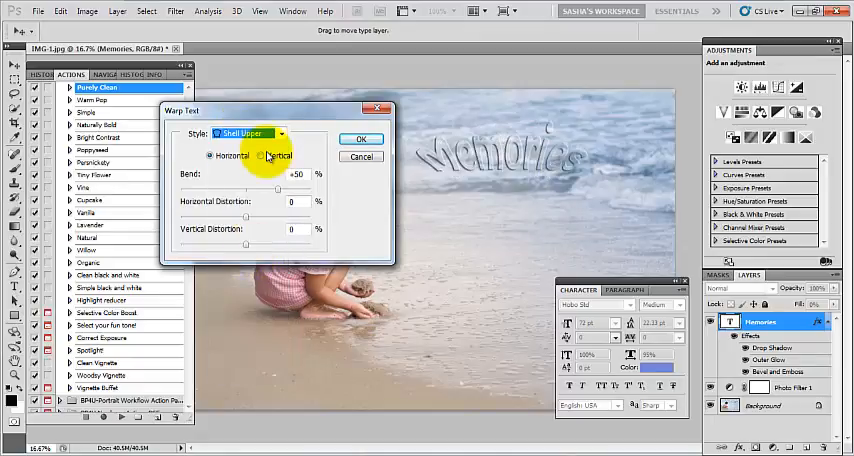
click(250, 132)
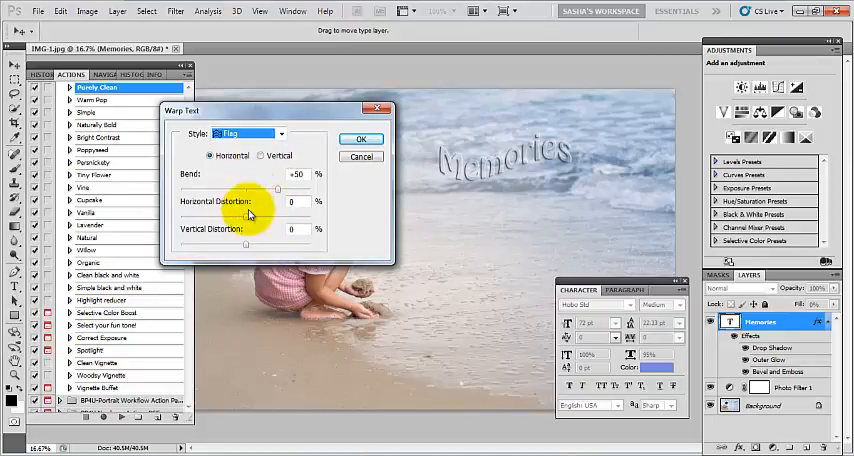
- Continue previewing Wave, Fish, Fisheye, Inflate, Squeeze and Twist warp styles
click(288, 132)
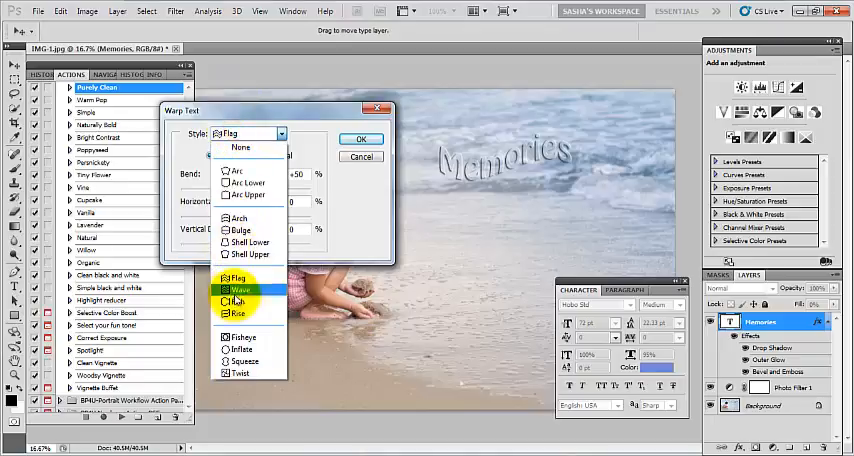
click(236, 288)
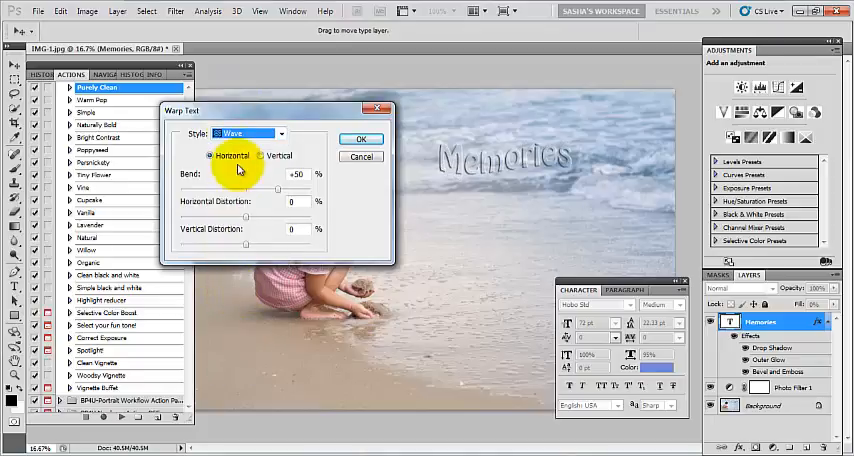
click(284, 132)
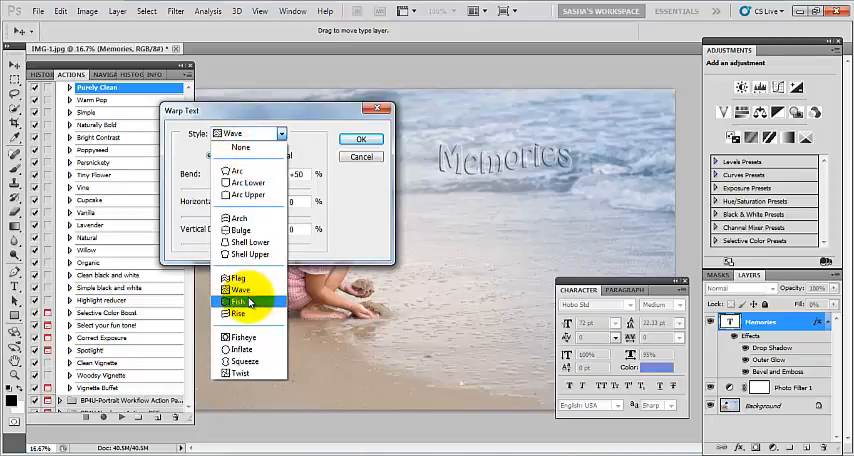
click(248, 302)
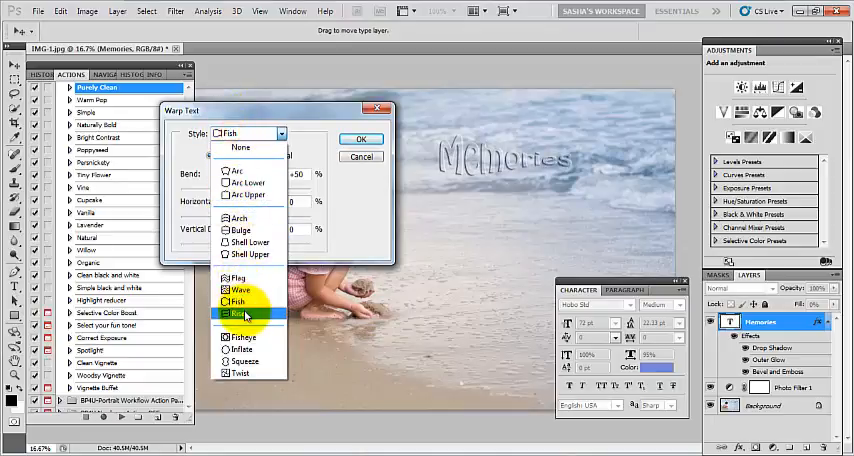
click(244, 316)
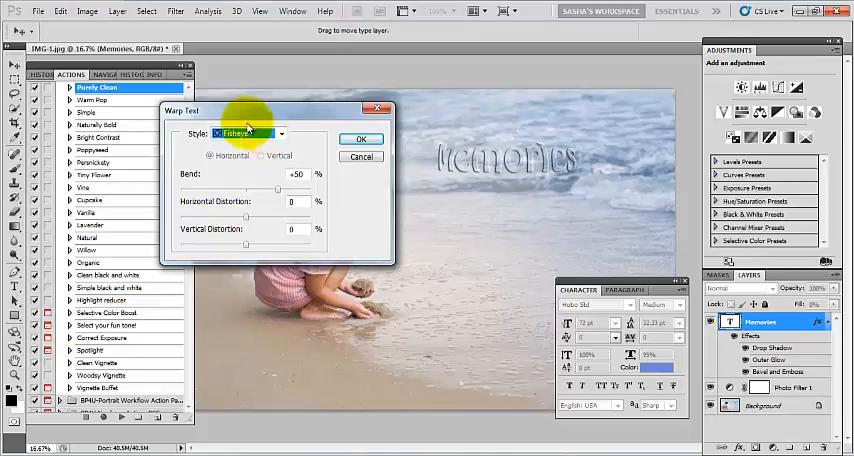
click(248, 132)
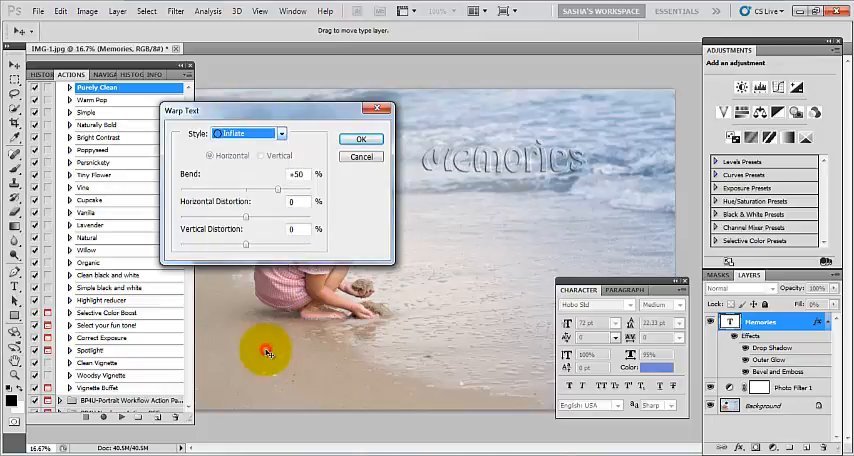
click(252, 132)
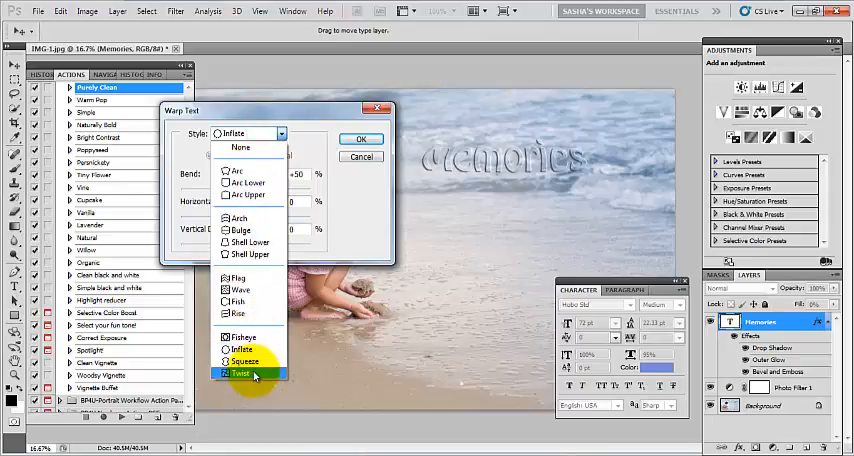
click(240, 372)
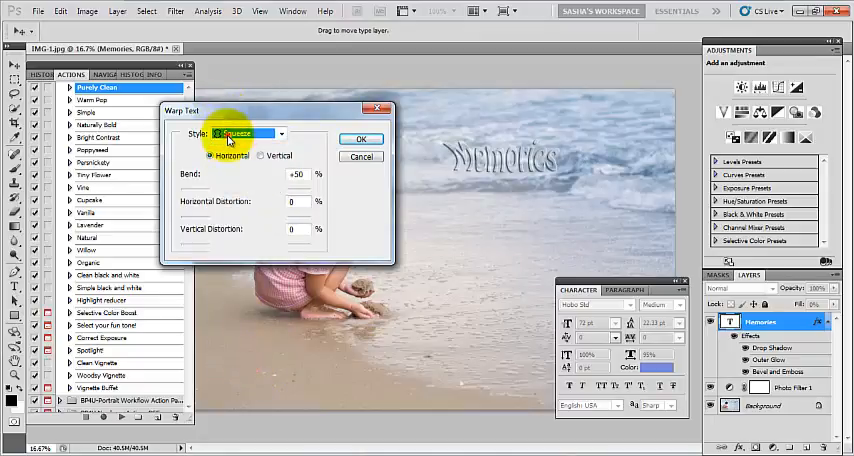
click(248, 132)
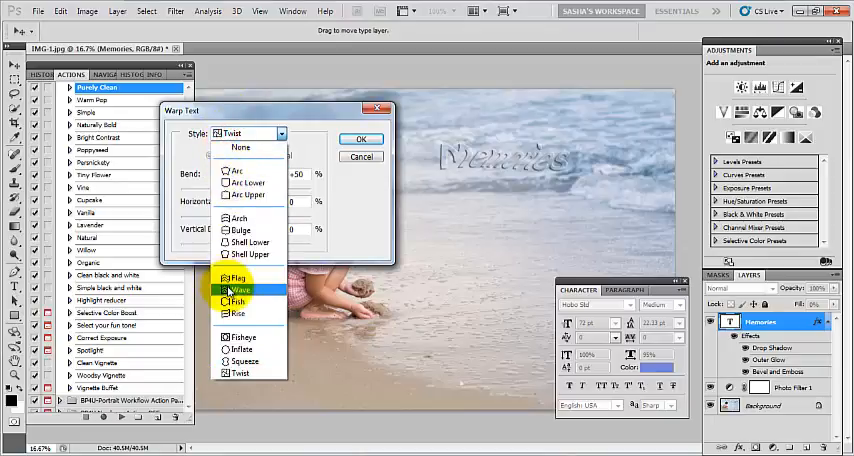
- Choose the Flag warp with Bend +44, slight distortion, and keep Horizontal orientation
click(242, 290)
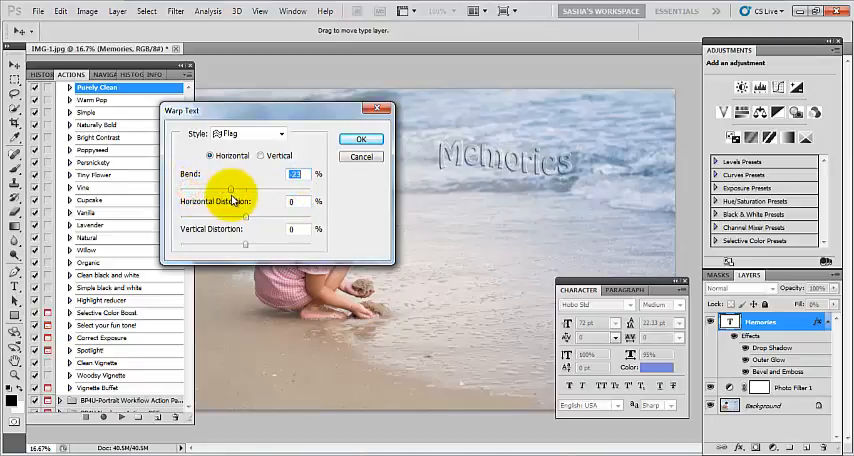
drag(228, 190, 250, 190)
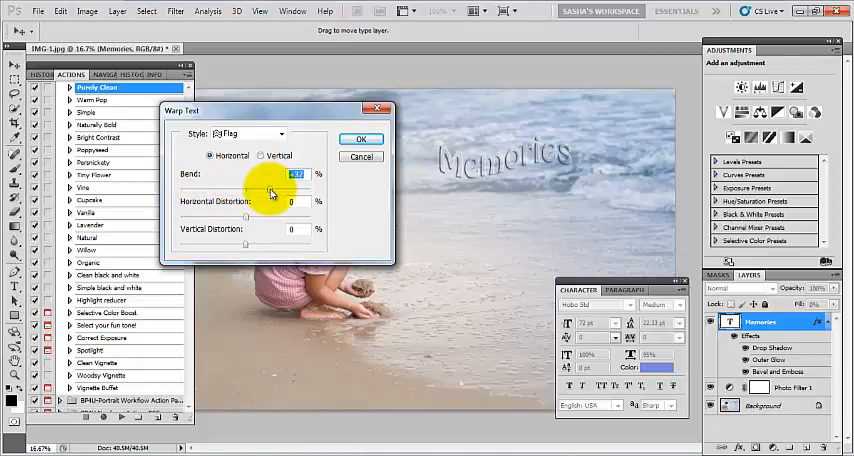
drag(290, 188, 270, 188)
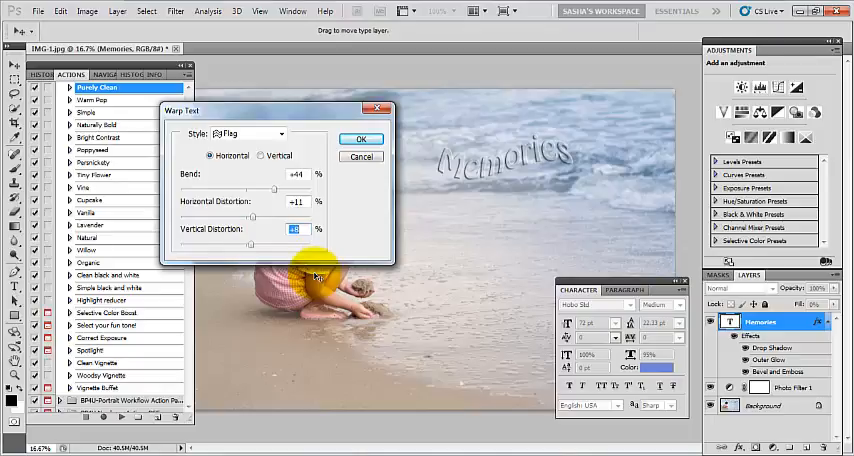
click(266, 156)
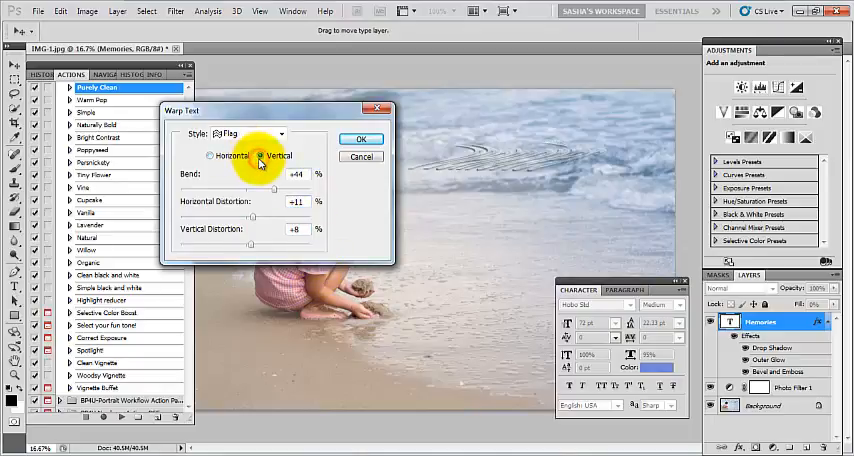
click(210, 156)
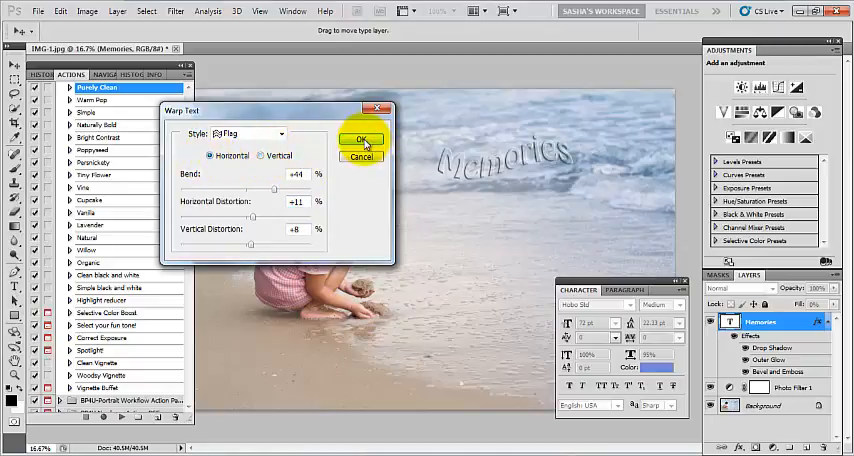
- Commit the Flag warp with OK and check the Memories layer in the Layers panel
click(362, 138)
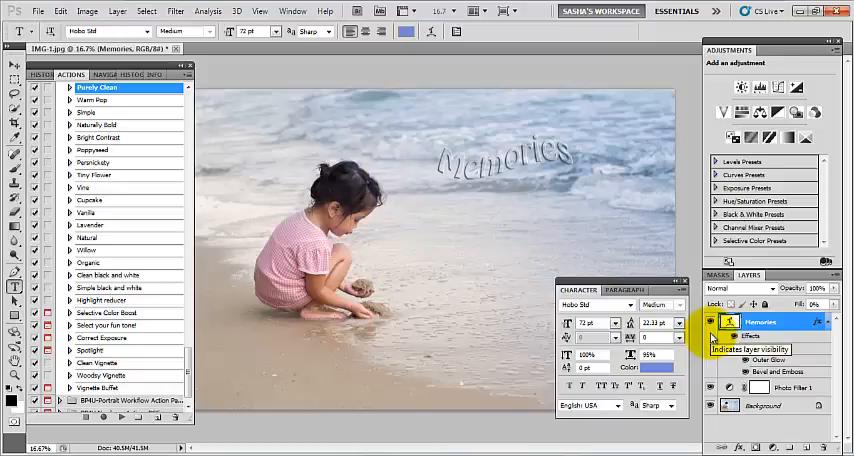
click(712, 320)
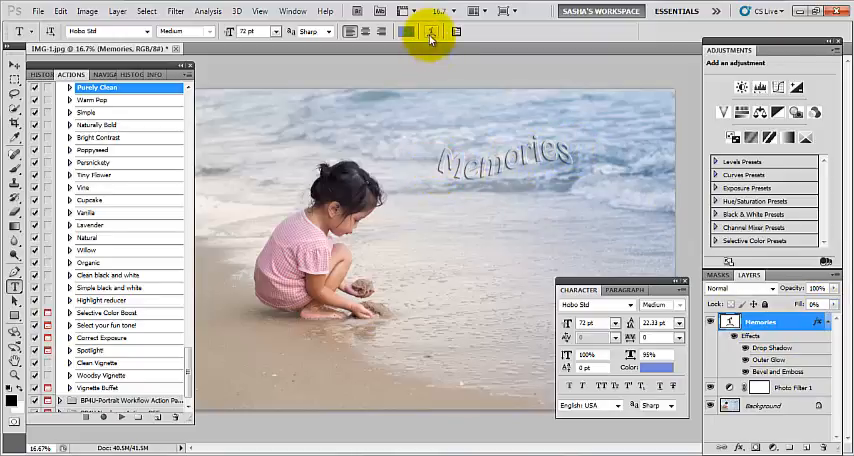
mouse_move(430, 32)
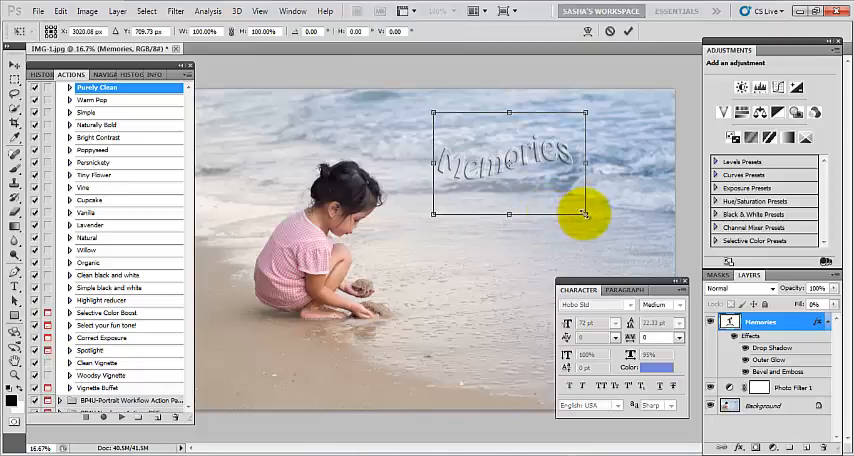
- Resize the warped Memories text with Free Transform's corner handle
drag(578, 212, 658, 254)
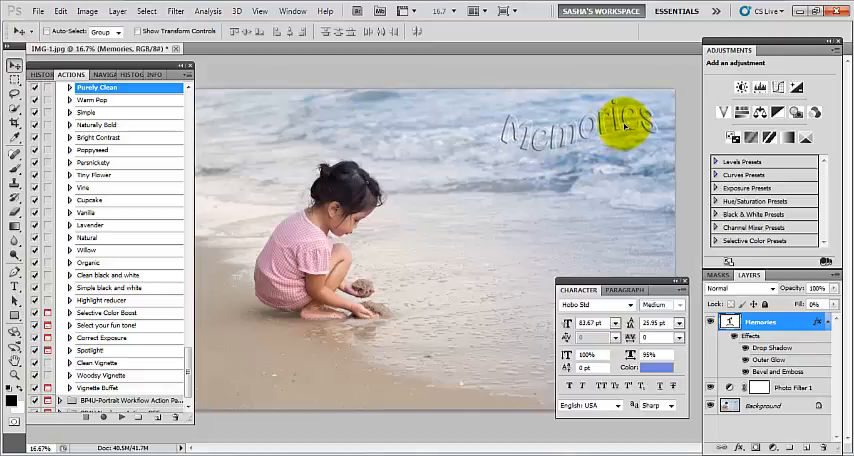
- Drag the Memories text upward over the sea near the top of the photo
drag(590, 126, 560, 164)
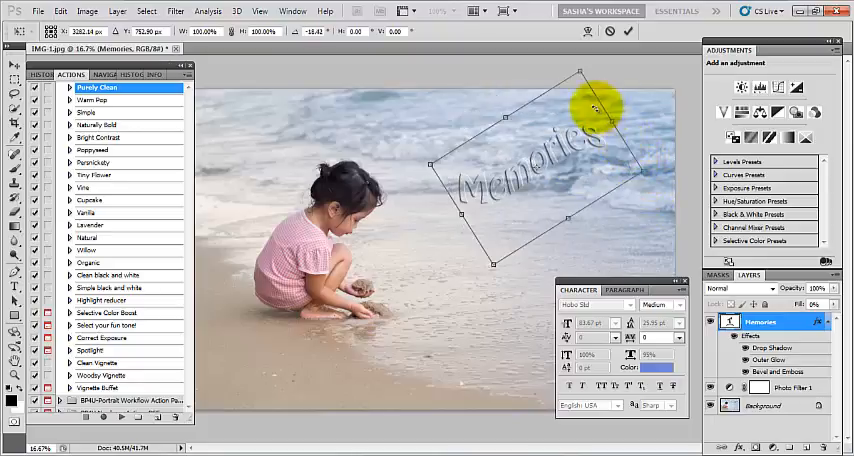
- Rotate the Memories text via Free Transform so it slants diagonally over the sea
drag(588, 110, 630, 232)
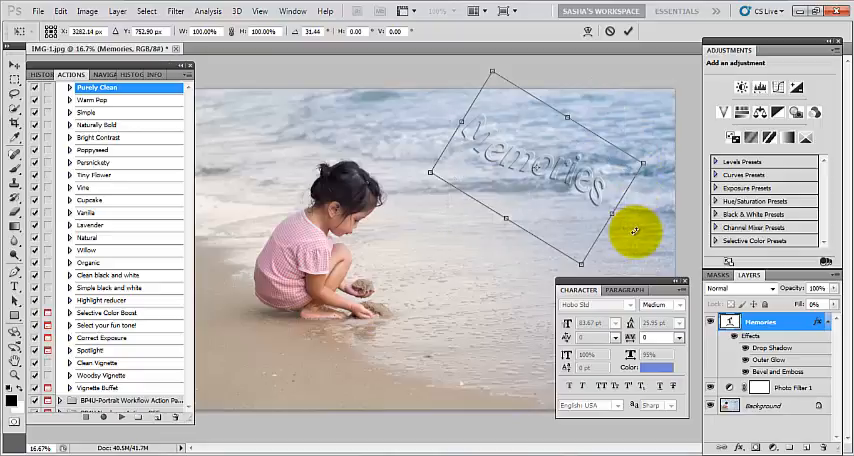